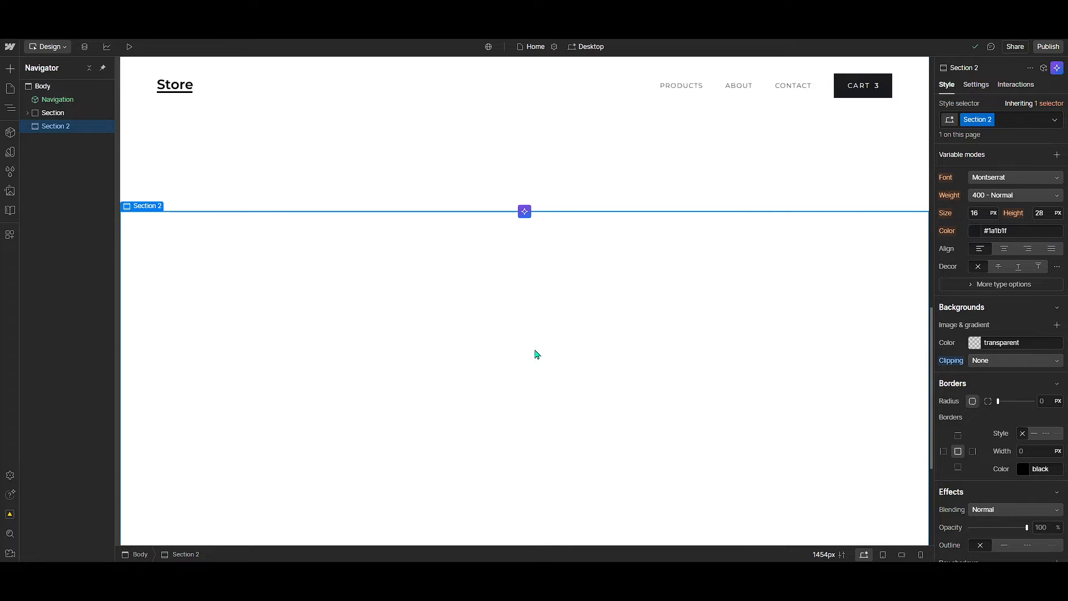
{"action": "mouse_move", "coordinate": [531, 378]}
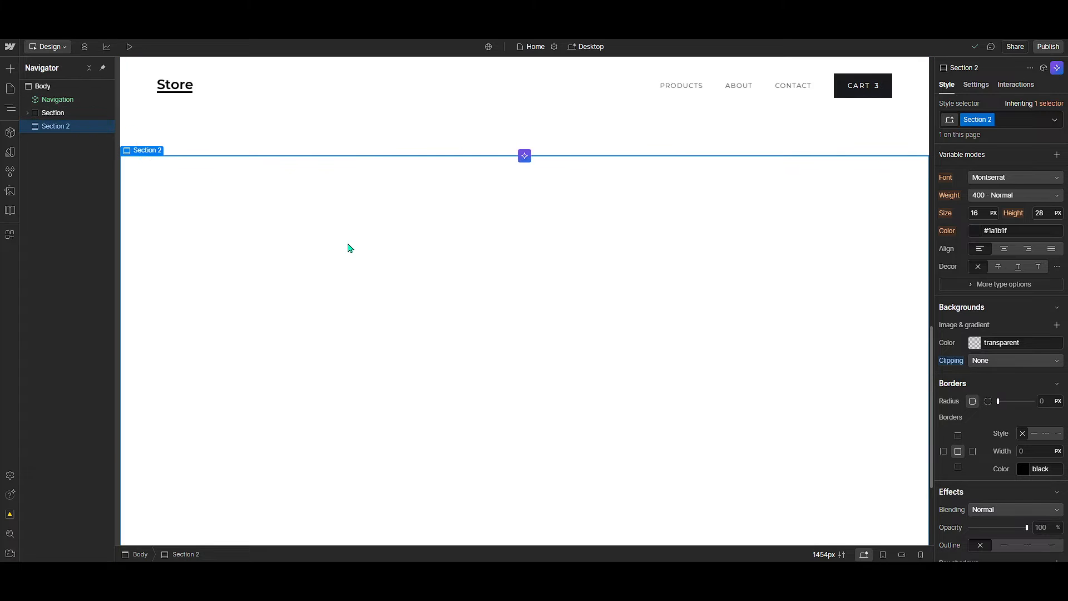
{"action": "mouse_move", "coordinate": [435, 339]}
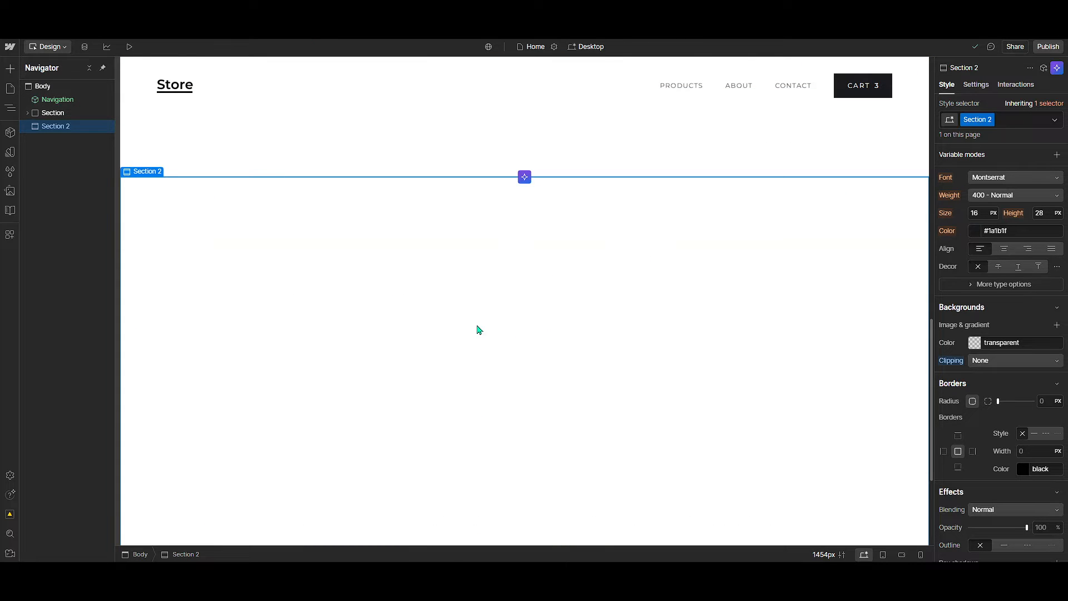
Select the main store Section in the Navigator with its settings shown, and review its hero content
{"action": "left_click", "coordinate": [975, 84]}
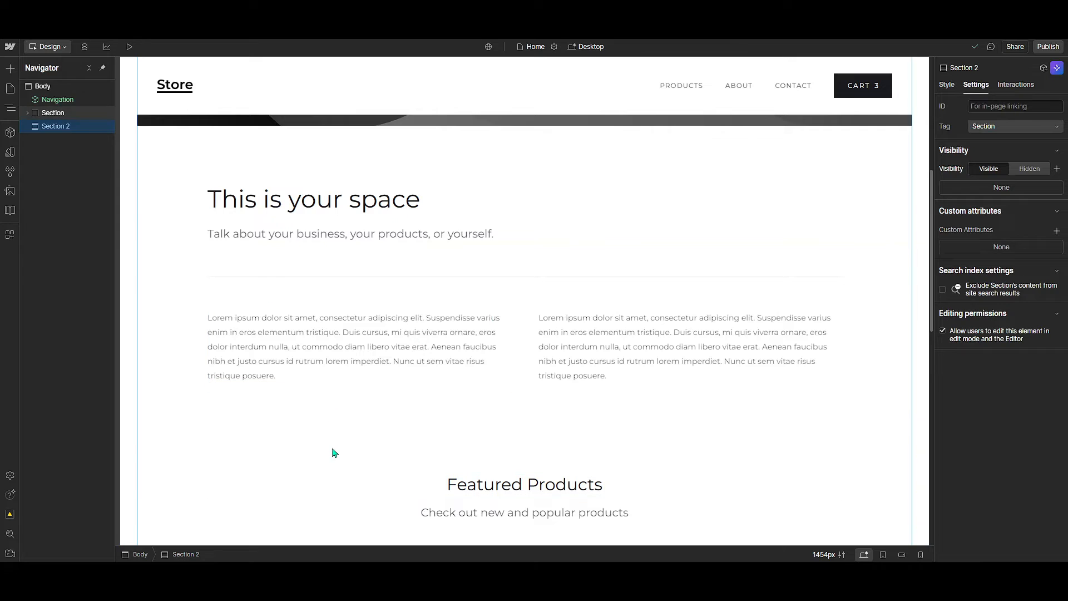
{"action": "left_click", "coordinate": [53, 112]}
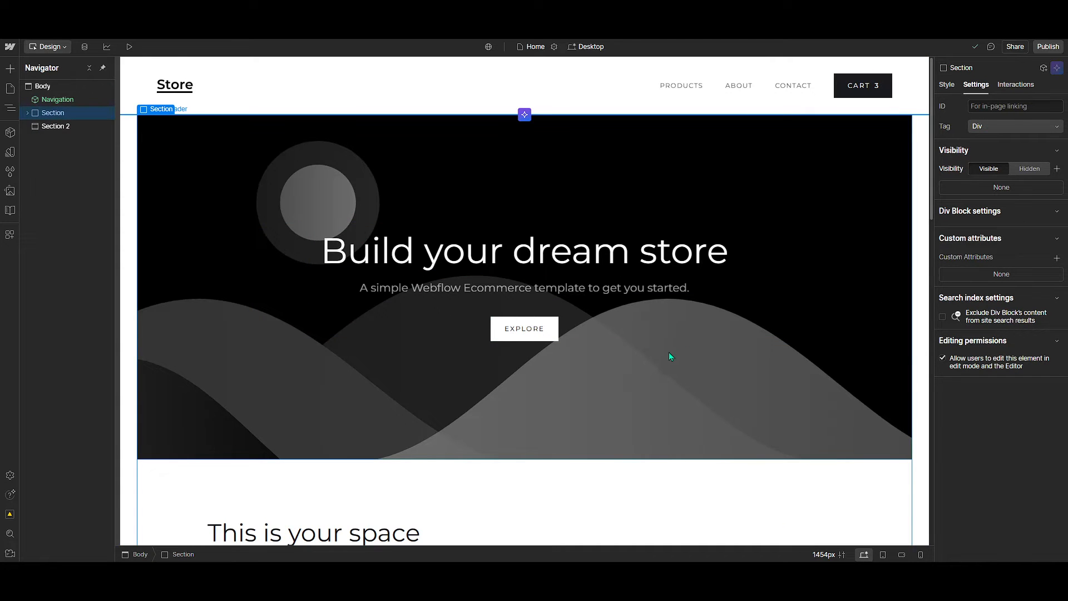
{"action": "scroll", "scroll_direction": "down", "scroll_amount": 3}
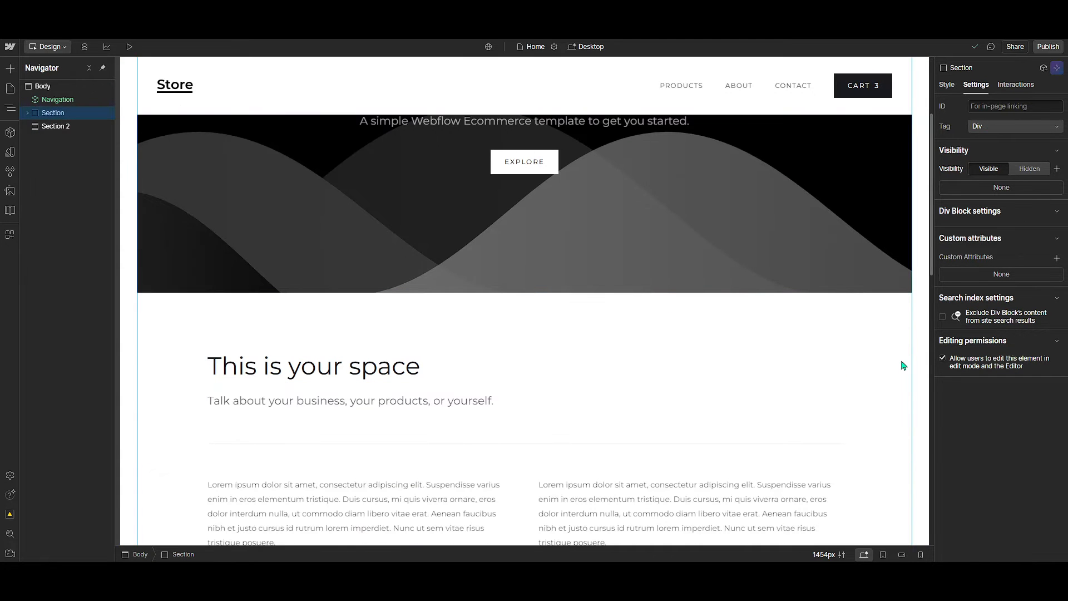
{"action": "left_click", "coordinate": [313, 366]}
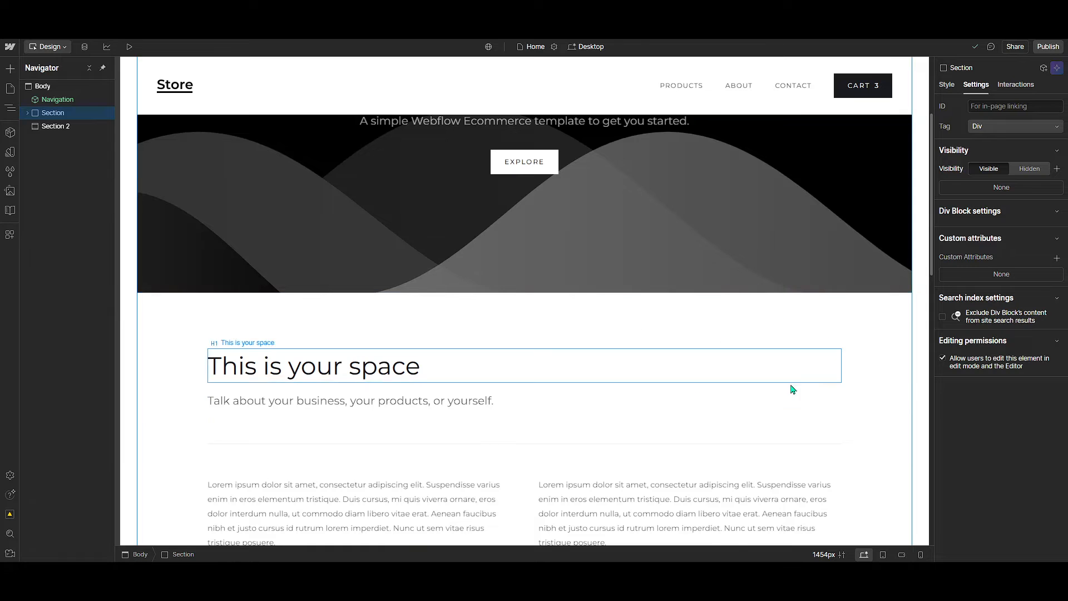
{"action": "scroll", "scroll_direction": "down", "scroll_amount": 3}
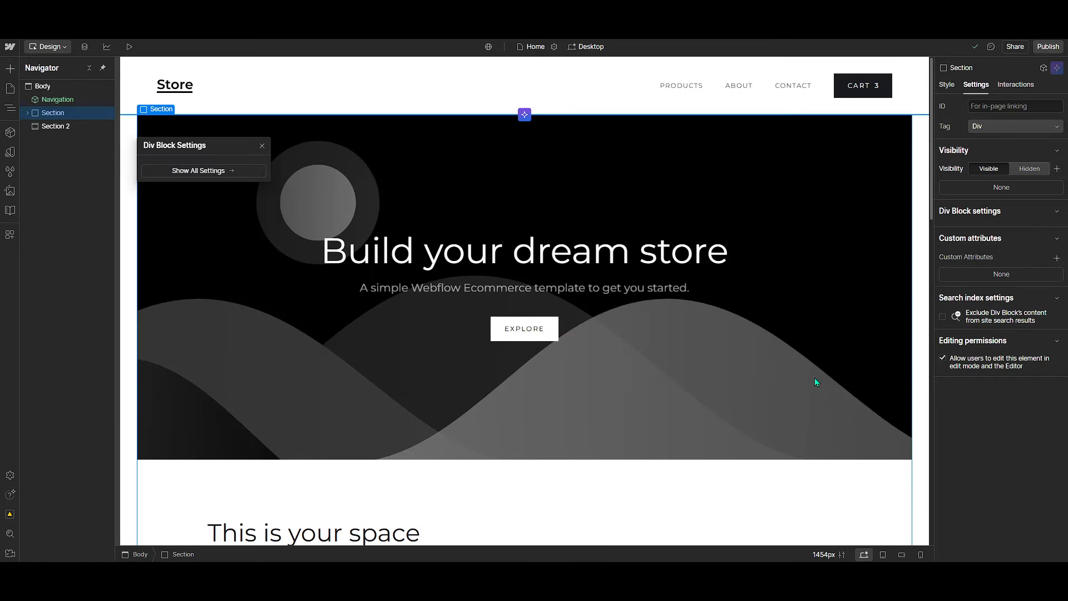
{"action": "scroll", "scroll_direction": "down", "scroll_amount": 3}
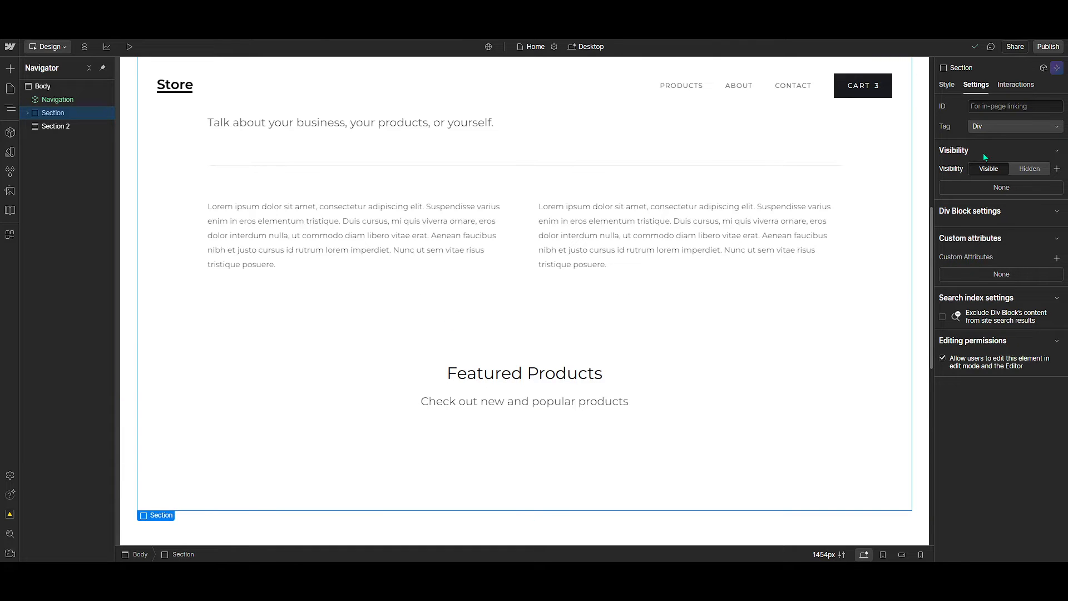
Show the Section's style properties and bring the Backgrounds settings into view
{"action": "left_click", "coordinate": [946, 84]}
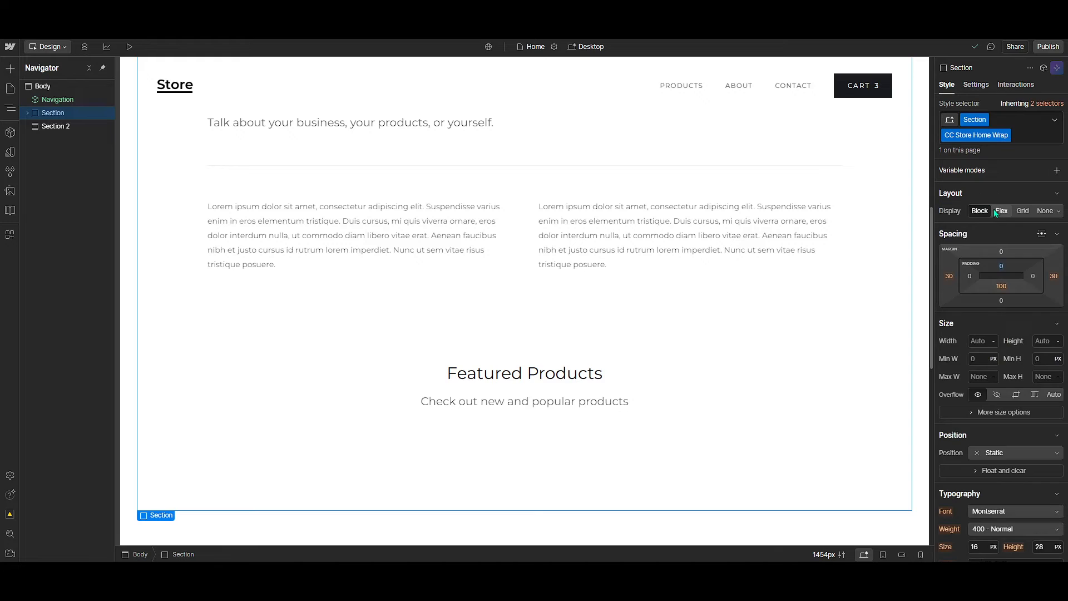
{"action": "scroll", "scroll_direction": "down", "scroll_amount": 3}
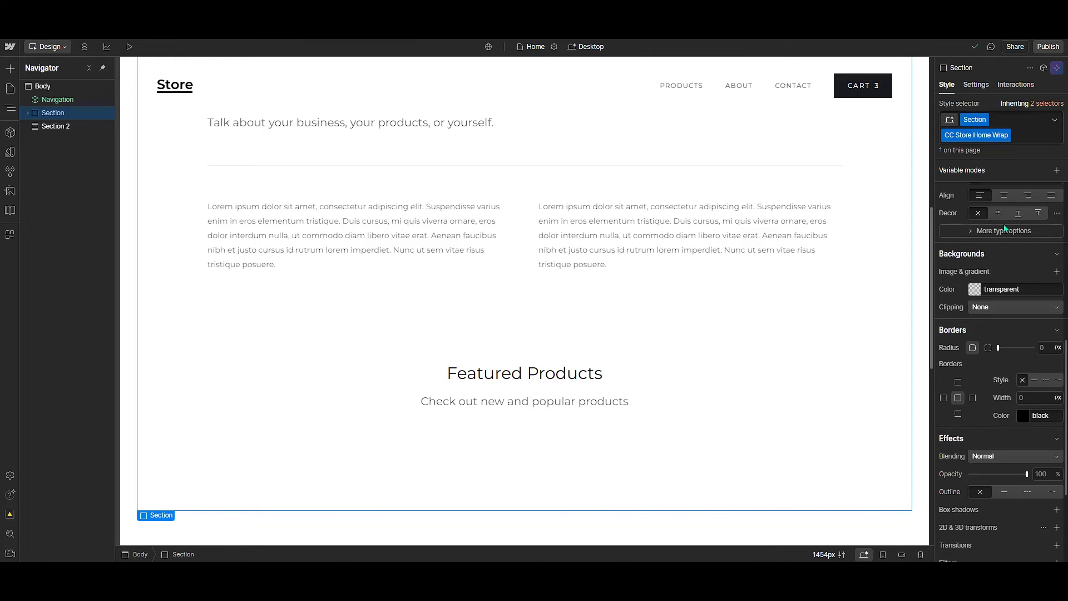
{"action": "mouse_move", "coordinate": [1002, 272]}
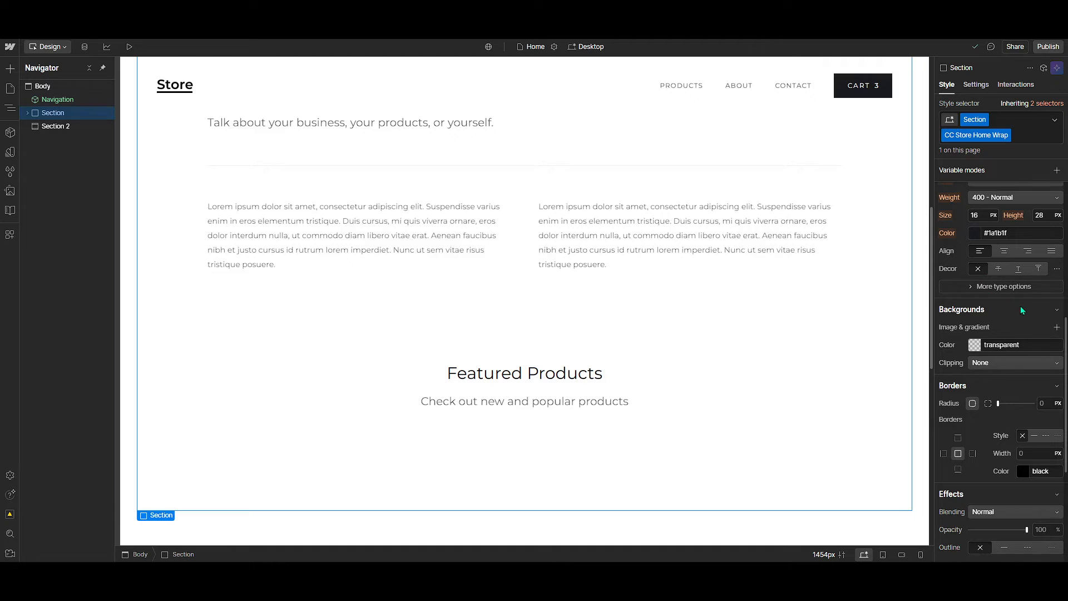
{"action": "mouse_move", "coordinate": [1005, 337]}
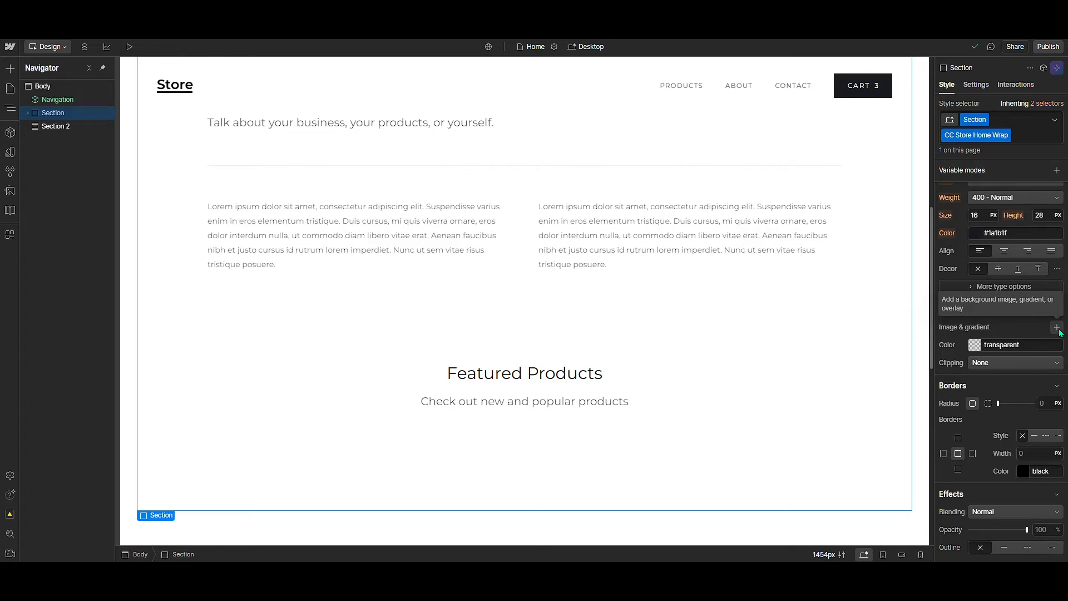
Add an image background layer to the Section using Maxwell.png, the cat photo
{"action": "left_click", "coordinate": [1057, 328]}
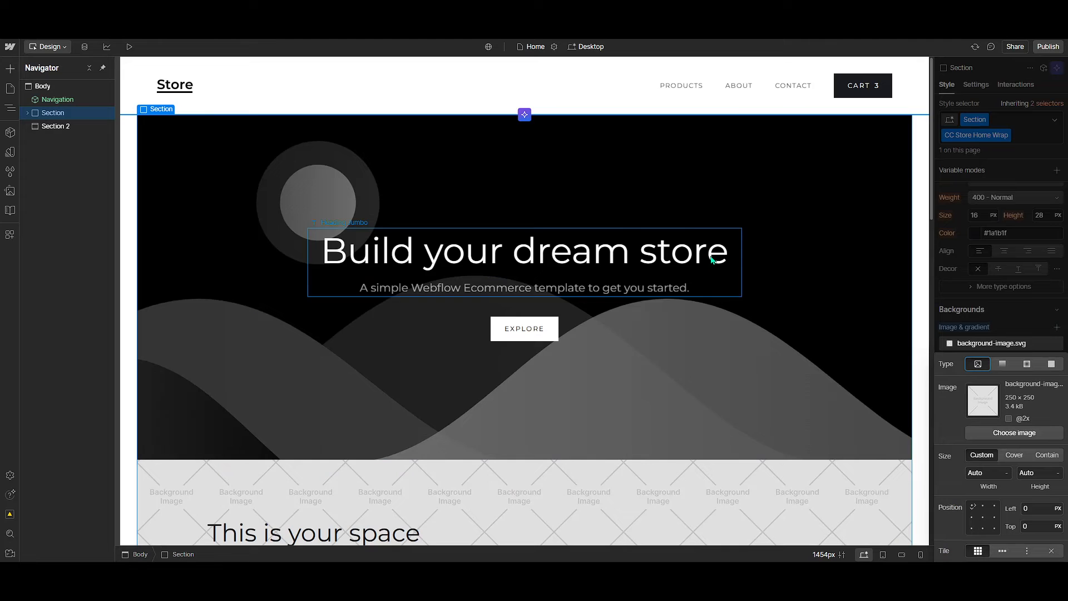
{"action": "scroll", "scroll_direction": "down", "scroll_amount": 3}
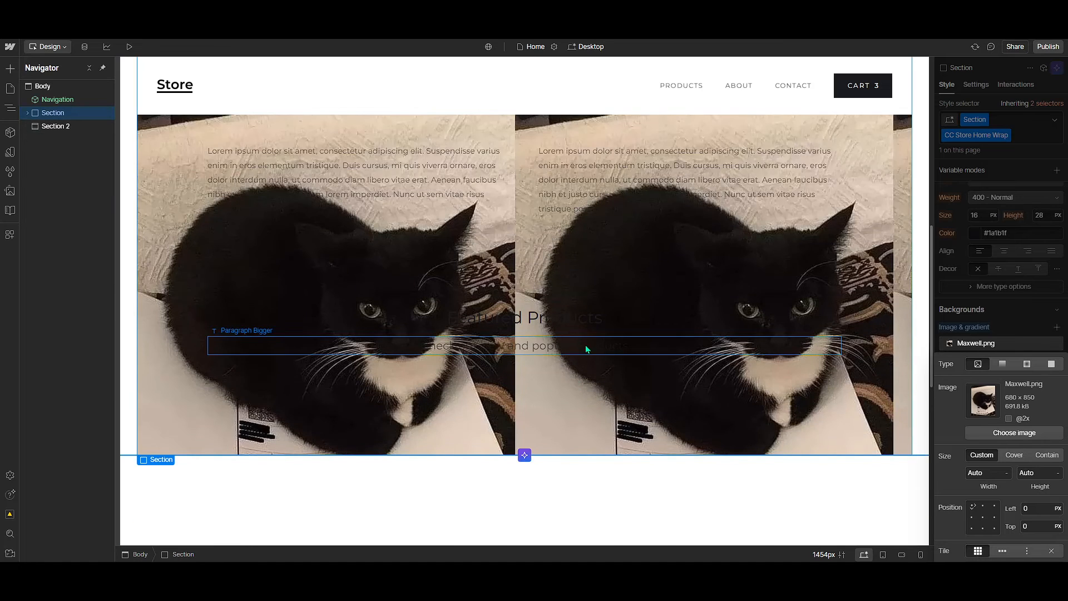
{"action": "scroll", "scroll_direction": "down", "scroll_amount": 3}
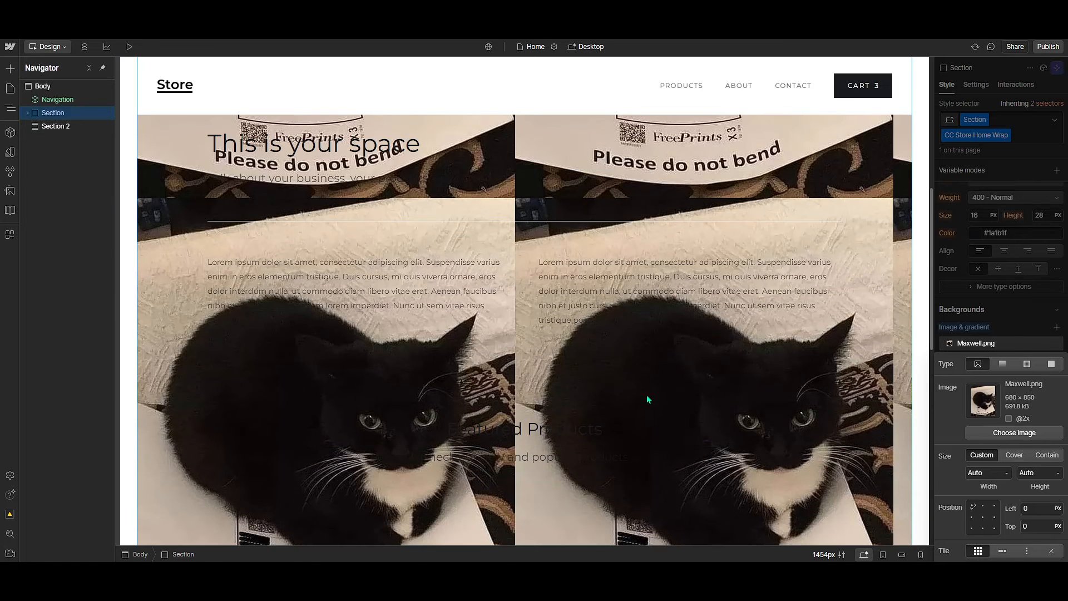
{"action": "mouse_move", "coordinate": [711, 398]}
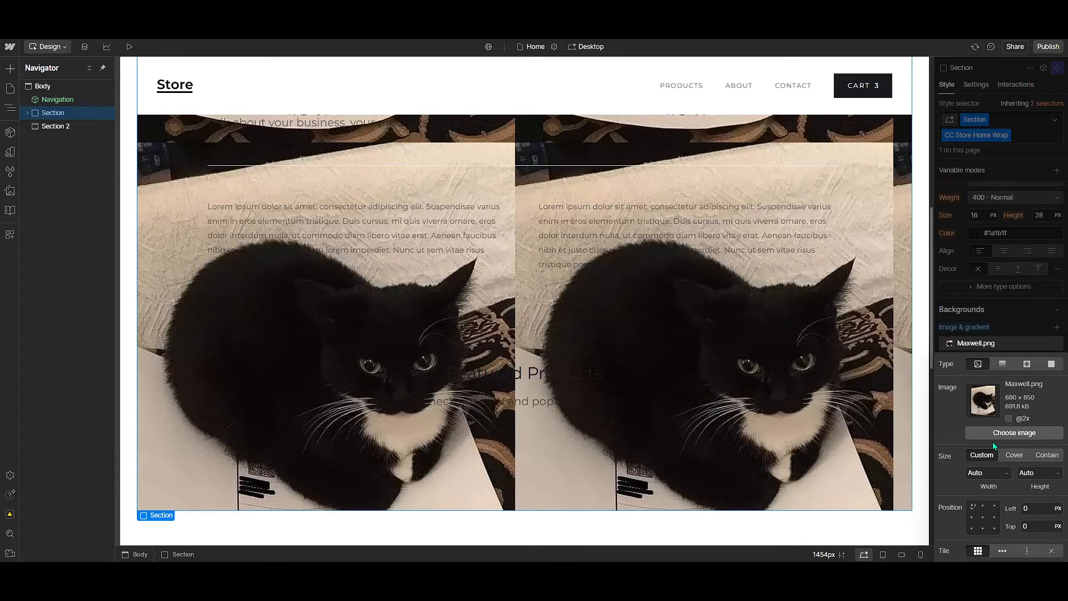
{"action": "left_click", "coordinate": [984, 473]}
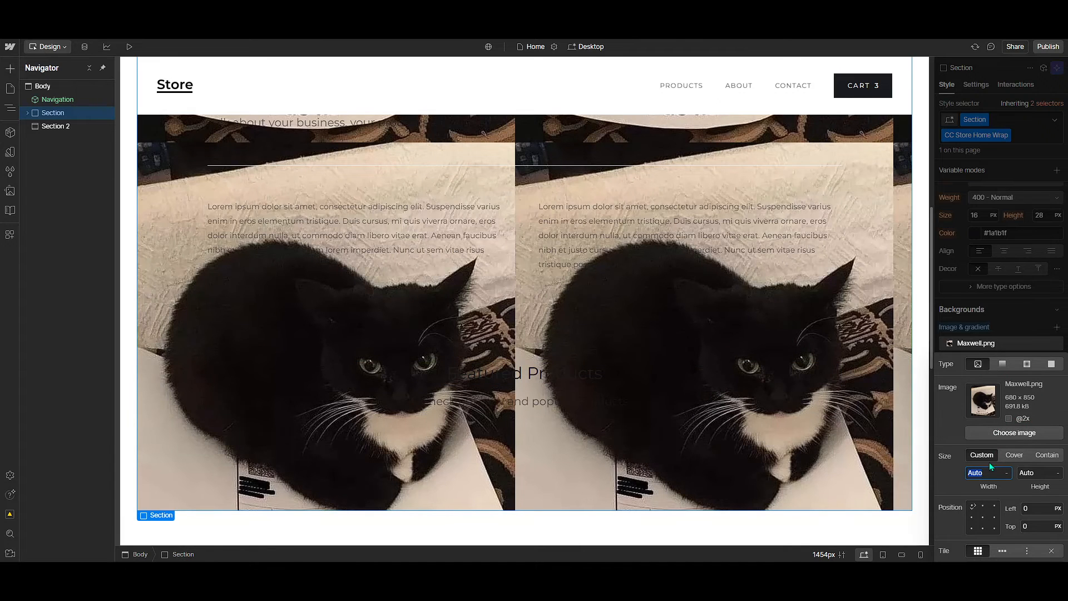
Set the cat background size to Cover, try Contain, and settle on Cover
{"action": "left_click", "coordinate": [1014, 455]}
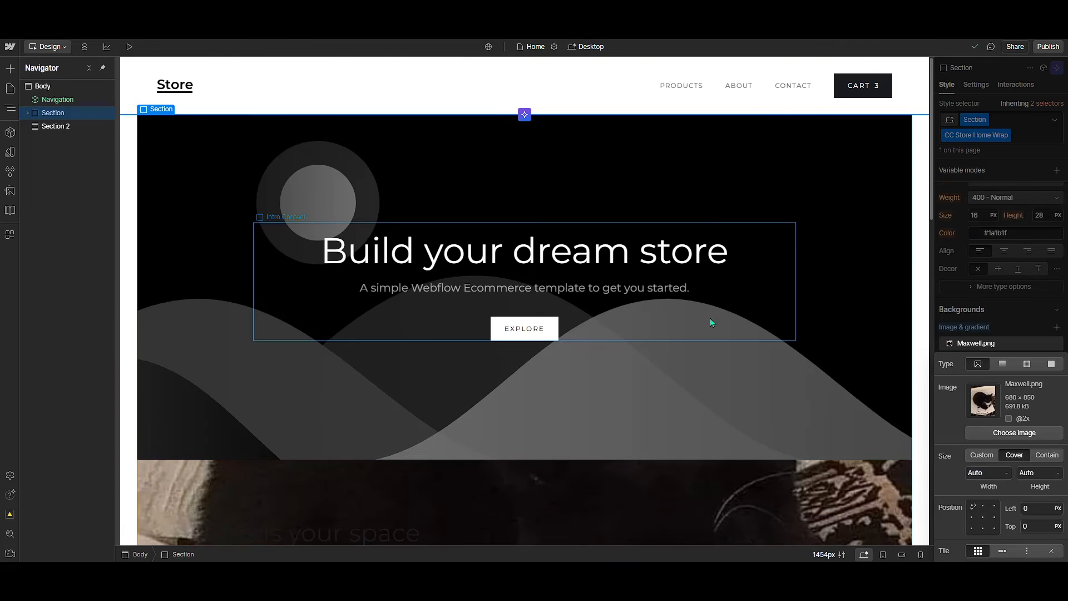
{"action": "scroll", "scroll_direction": "down", "scroll_amount": 3}
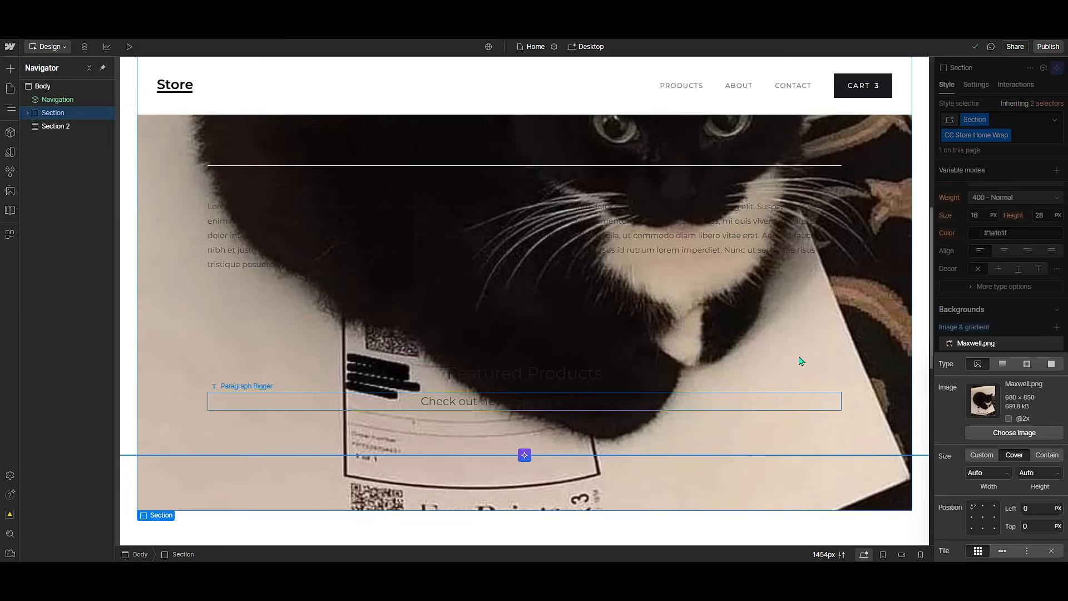
{"action": "left_click", "coordinate": [1046, 454]}
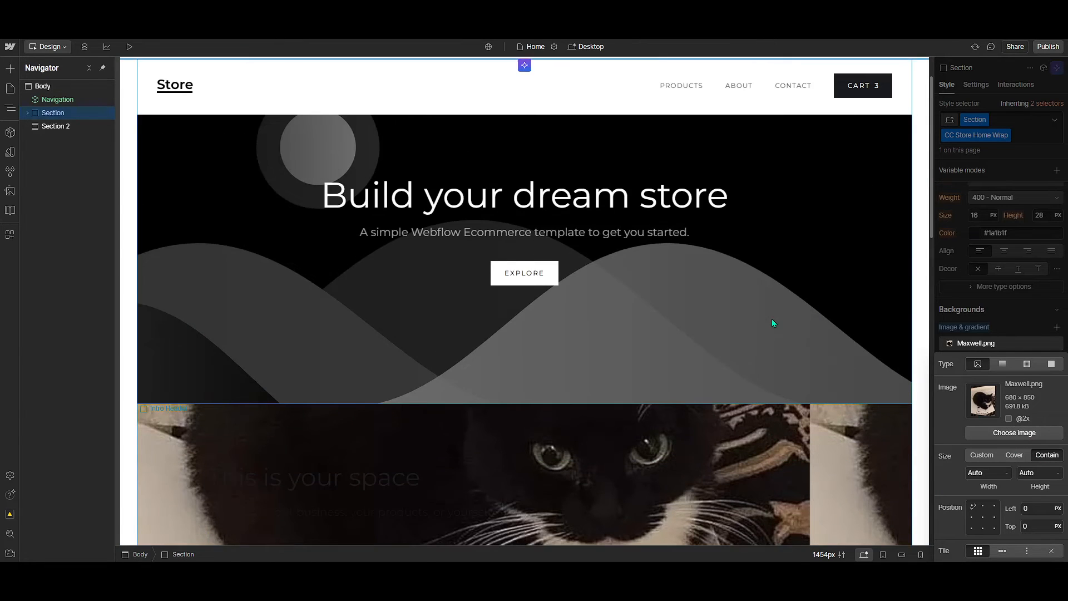
{"action": "scroll", "scroll_direction": "down", "scroll_amount": 3}
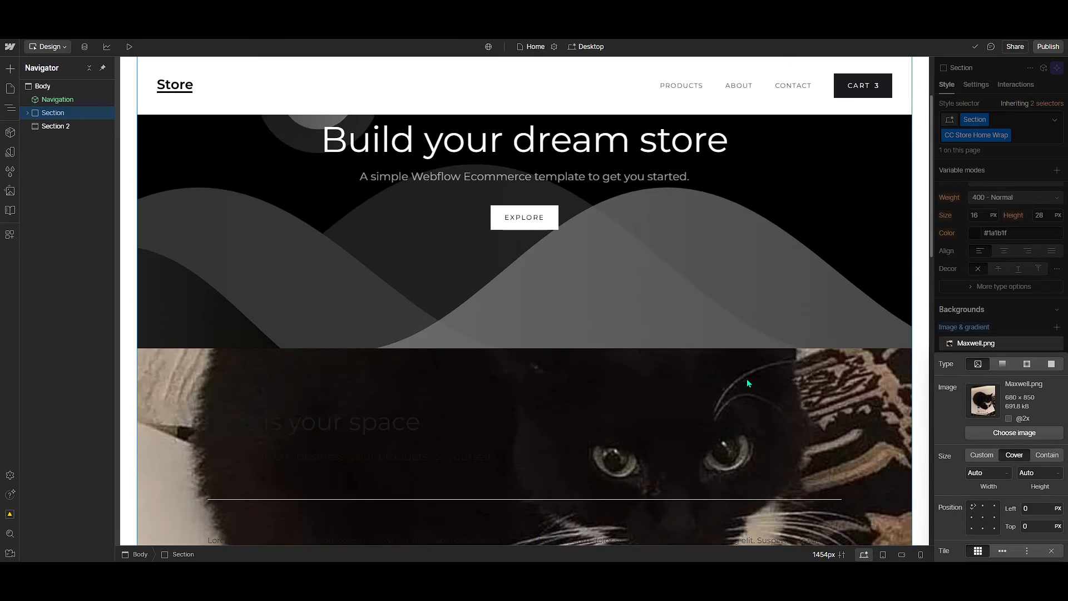
{"action": "scroll", "scroll_direction": "down", "scroll_amount": 3}
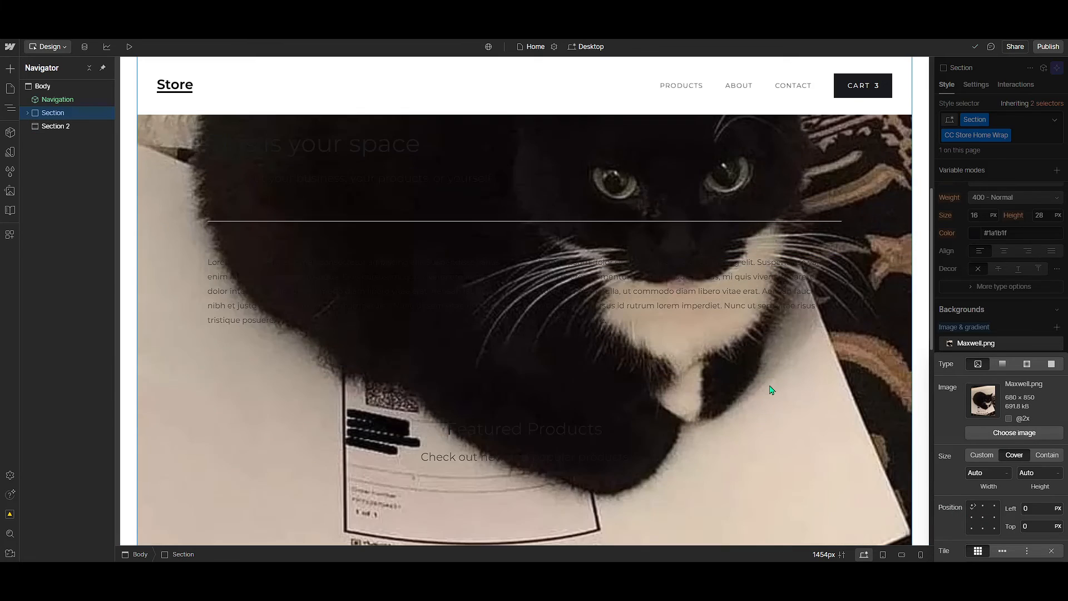
{"action": "scroll", "scroll_direction": "down", "scroll_amount": 3}
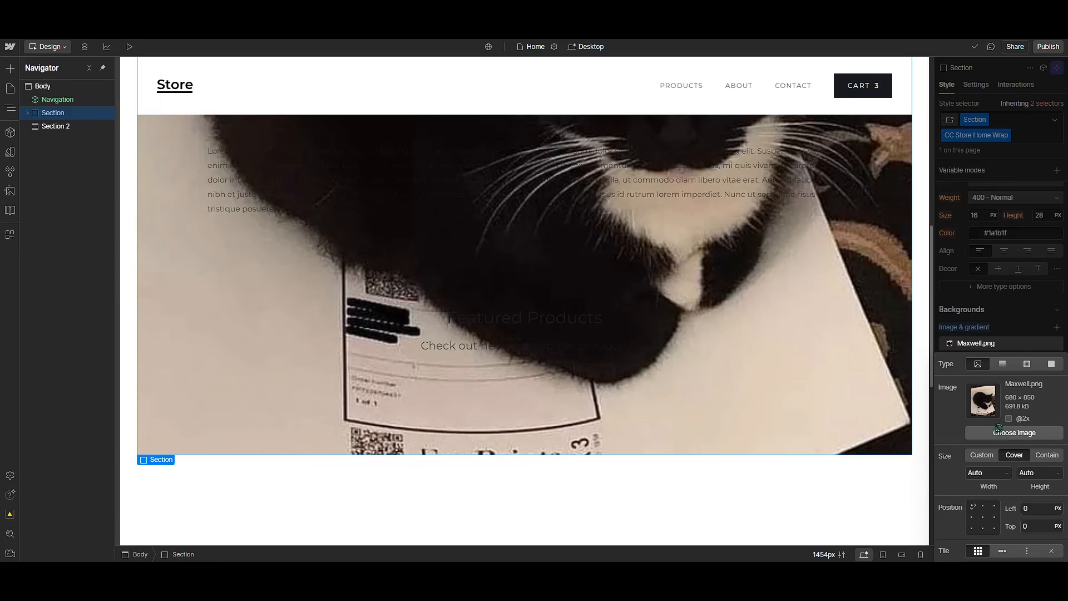
Replace the background image with hasselblad-learn-banner-pc.jpg, the mossy landscape photo
{"action": "left_click", "coordinate": [1013, 433]}
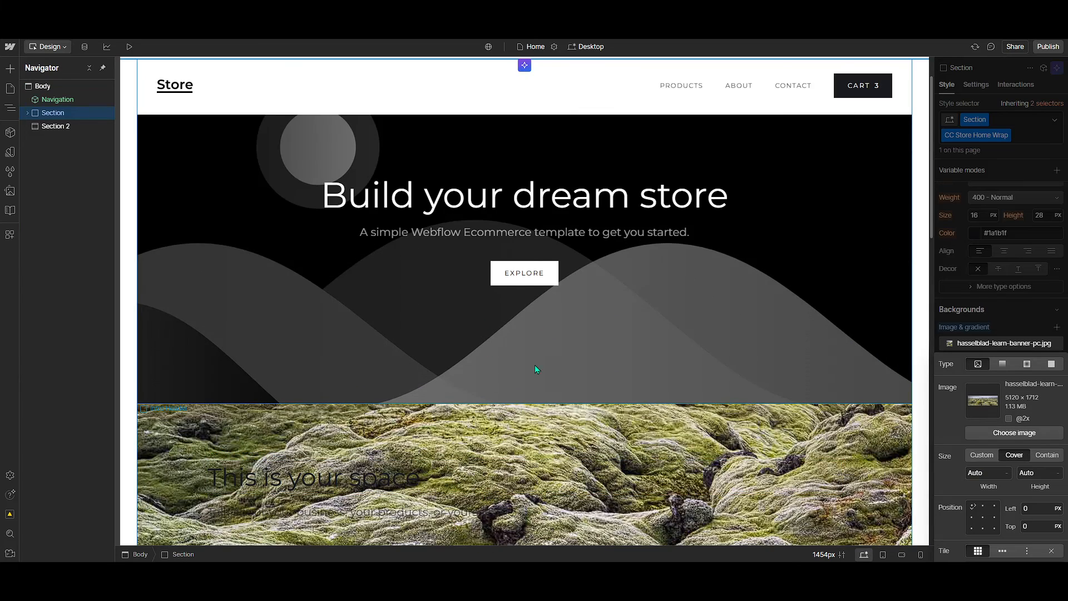
{"action": "scroll", "scroll_direction": "down", "scroll_amount": 3}
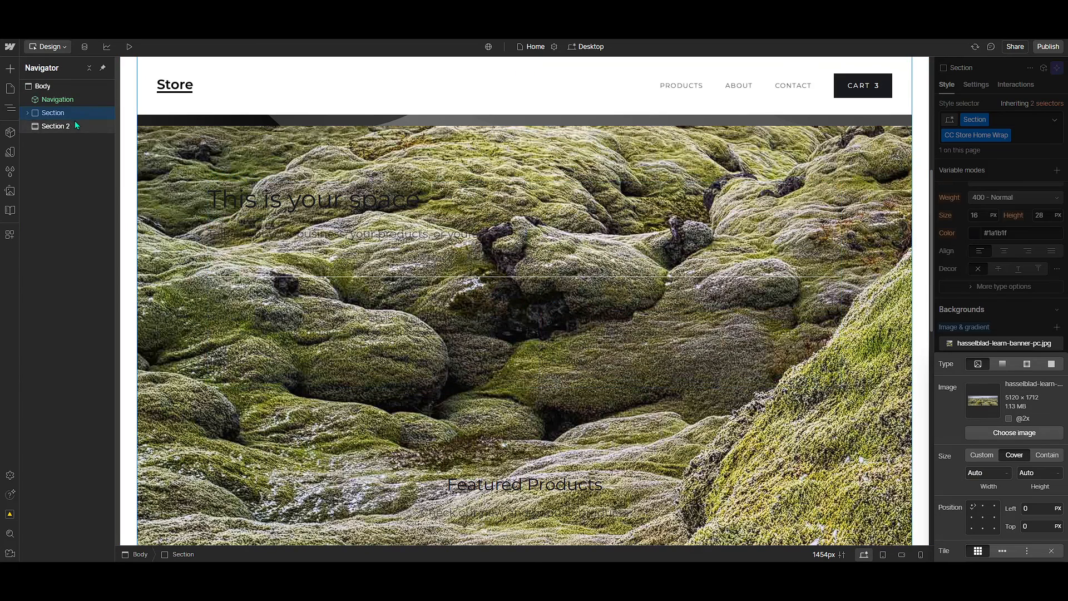